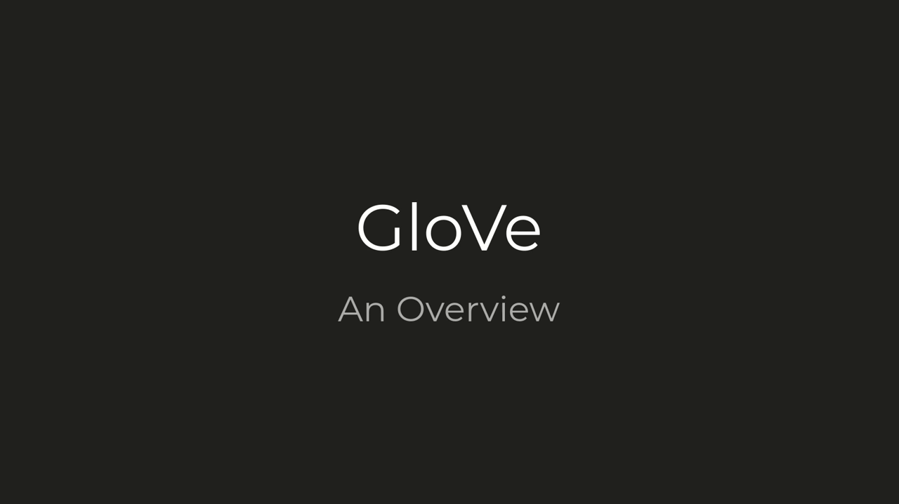
key(right)
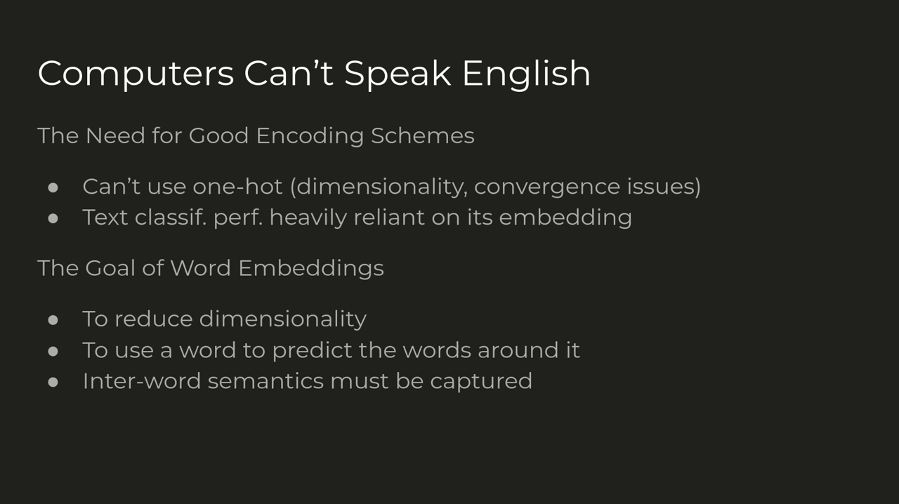
key(Right)
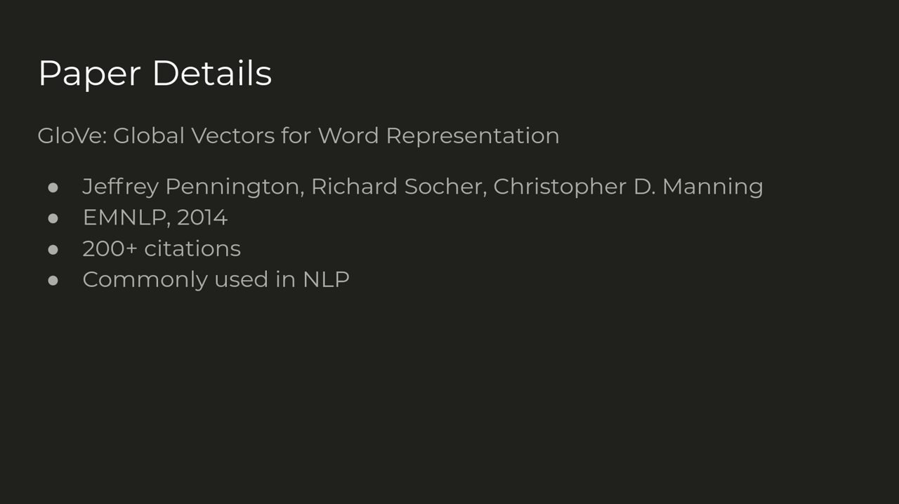
key(Right)
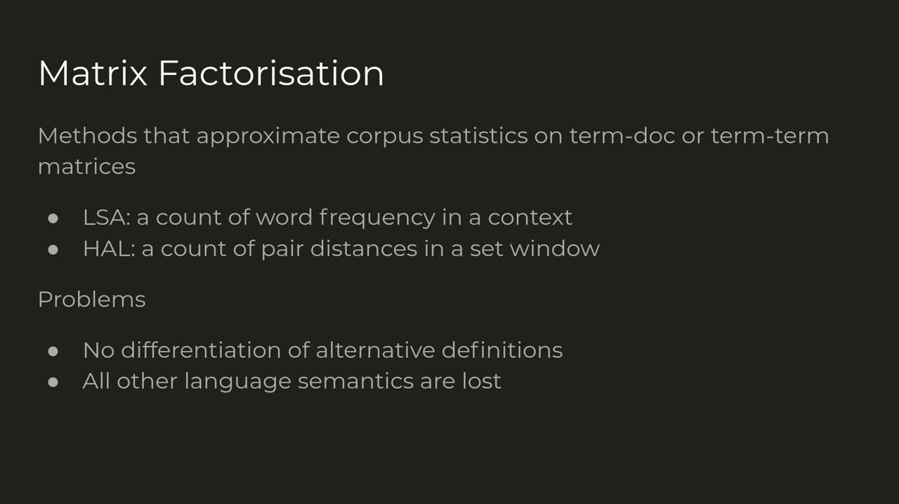
key(Right)
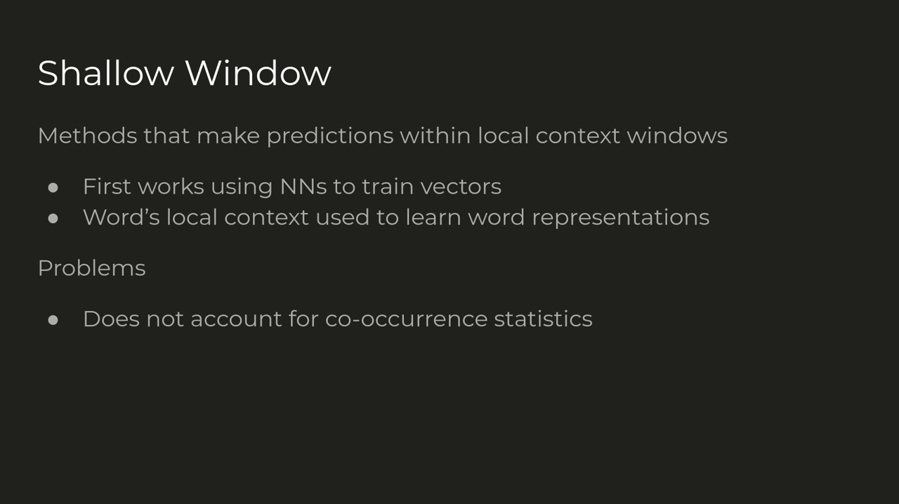
key(Right)
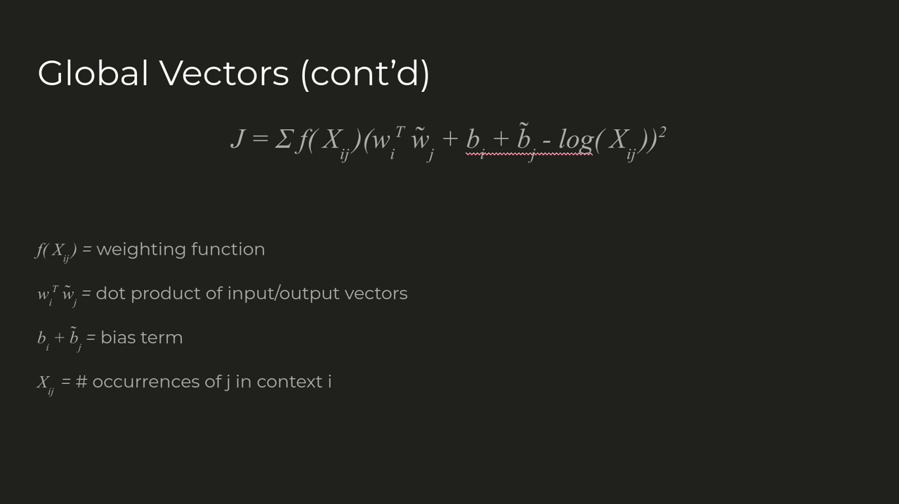
key(Right)
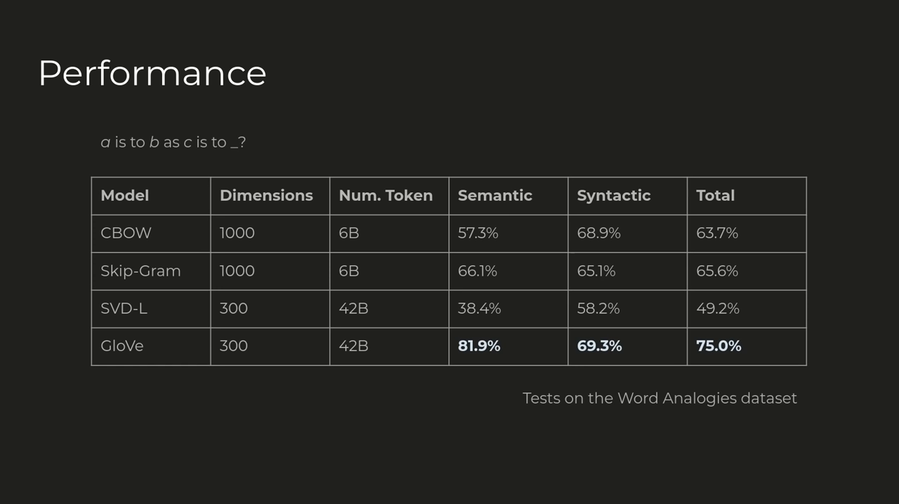
key(right)
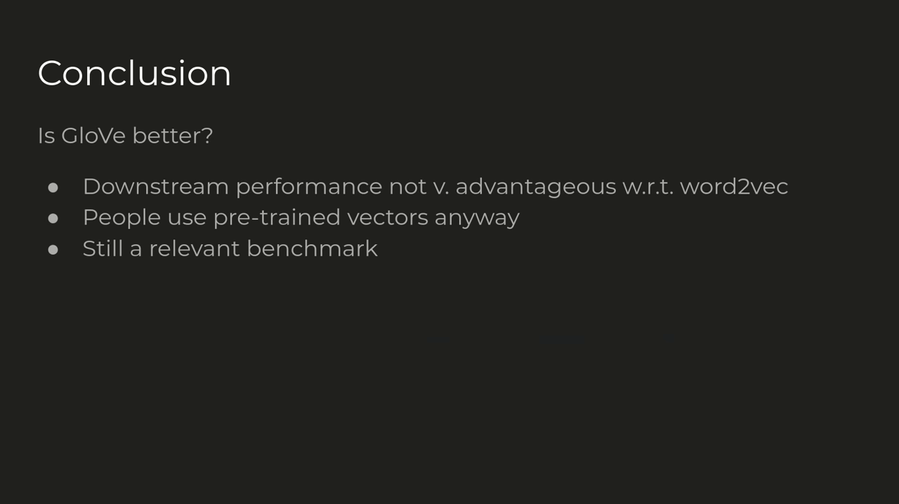